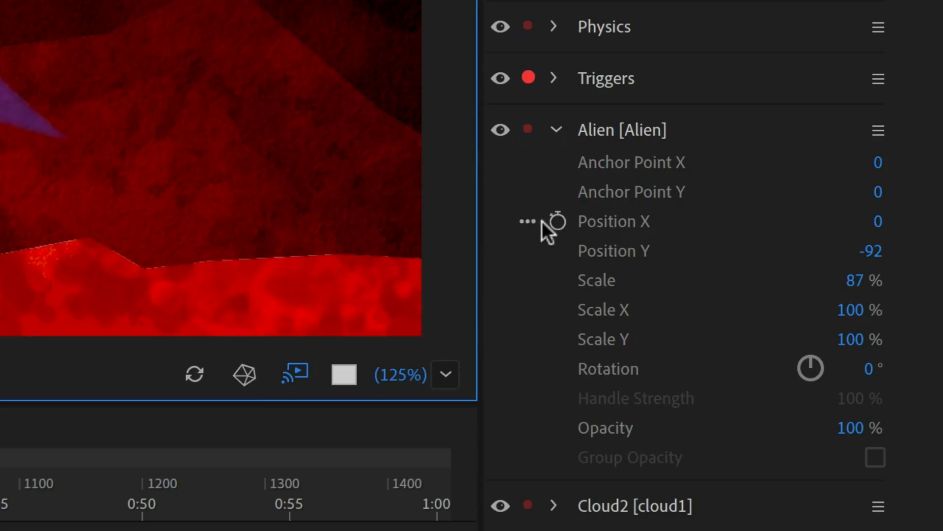
mouse_move(557, 235)
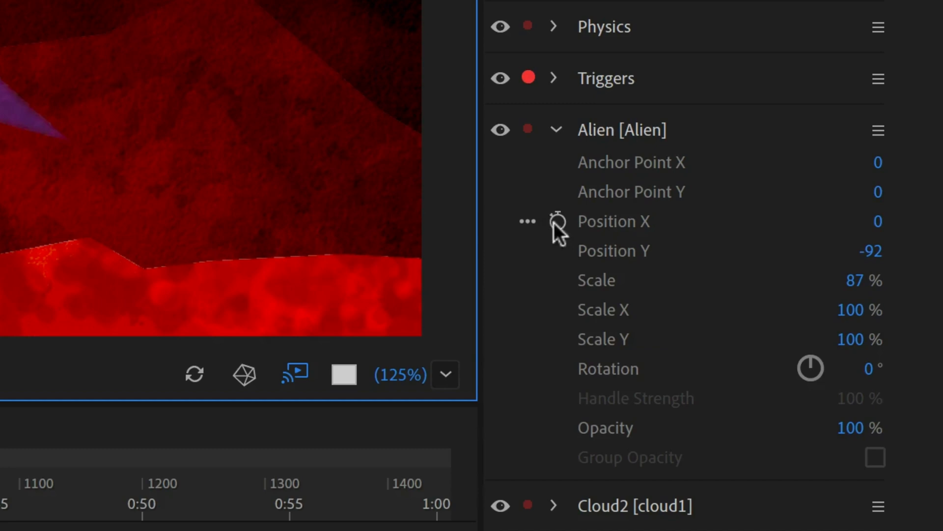
Enable keyframing on the Alien's Position X to begin animating its transform.
click(557, 222)
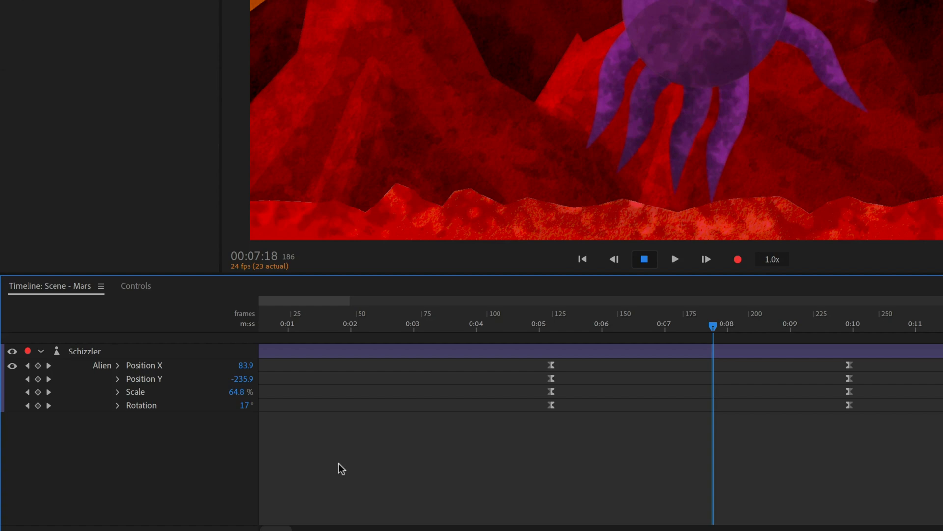
Select all of the Alien's position, scale and rotation keyframe rows.
click(118, 378)
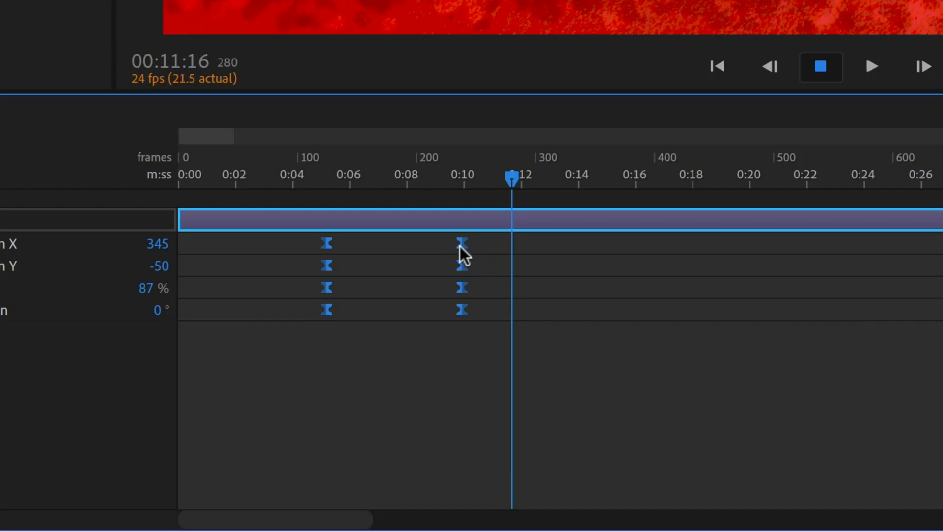
Bring up the keyframe context menu to choose Create Replay and Trigger from Keyframes.
right_click(461, 243)
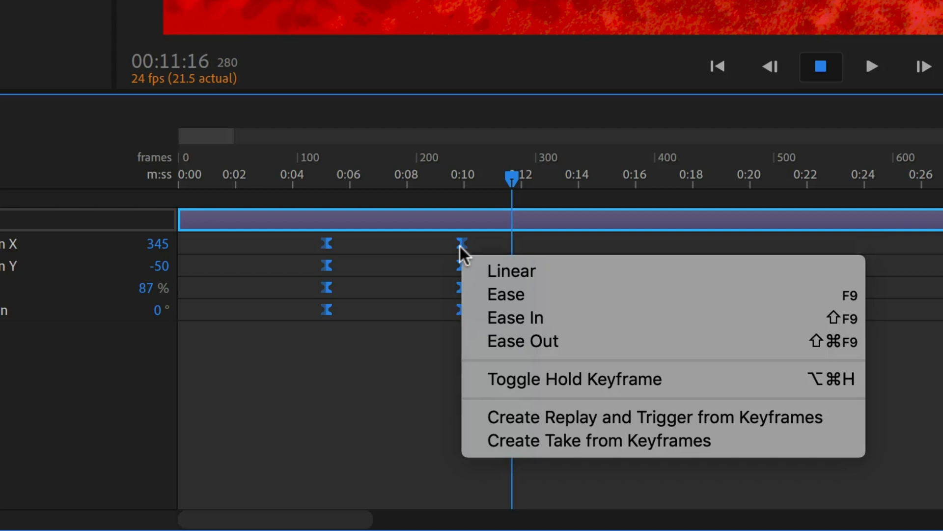
mouse_move(475, 428)
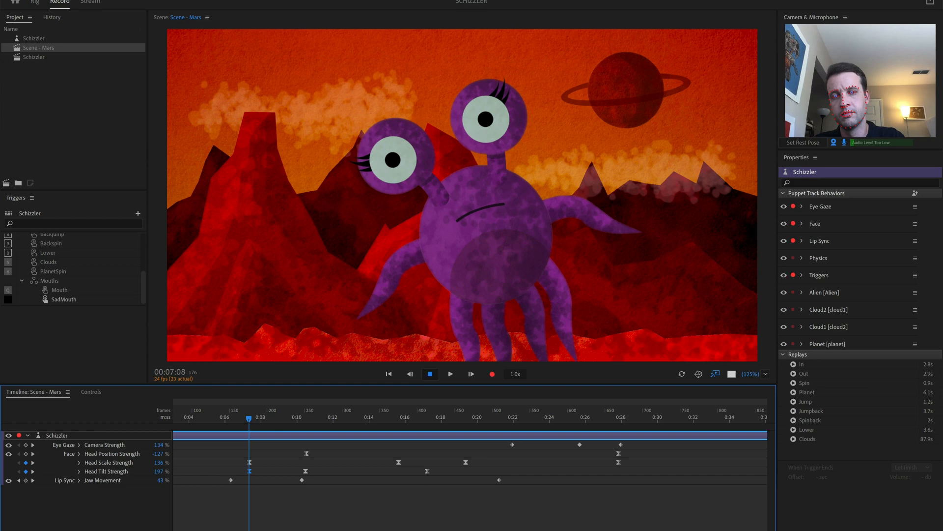
click(91, 392)
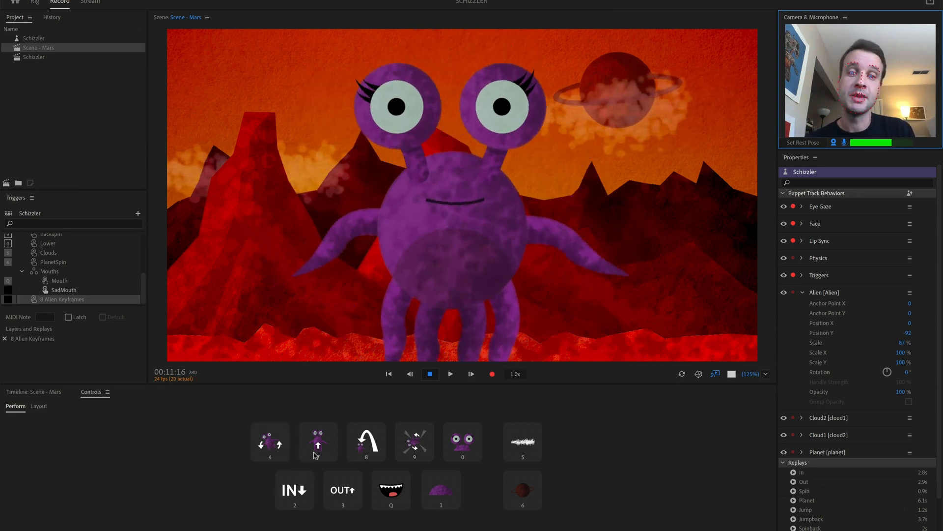
Fire a puppet trigger from Controls so the Alien peeks into the Mars scene.
click(450, 373)
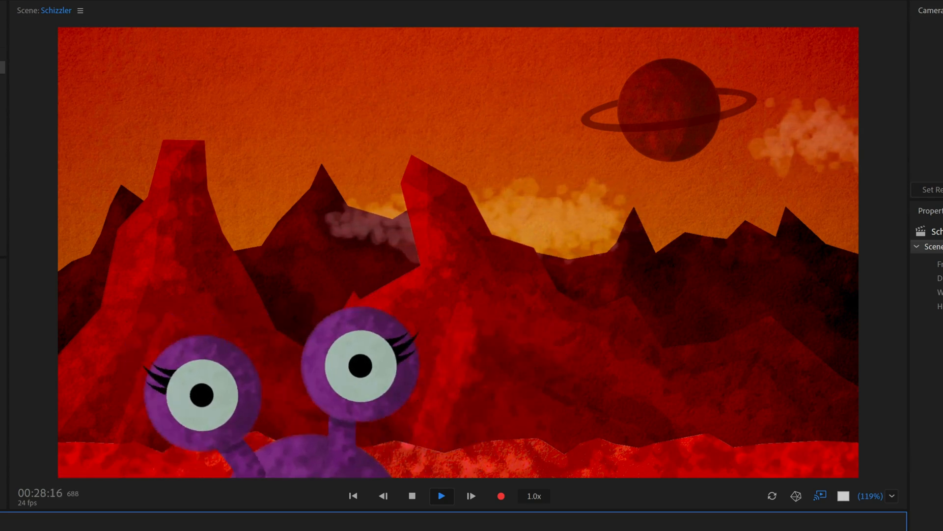